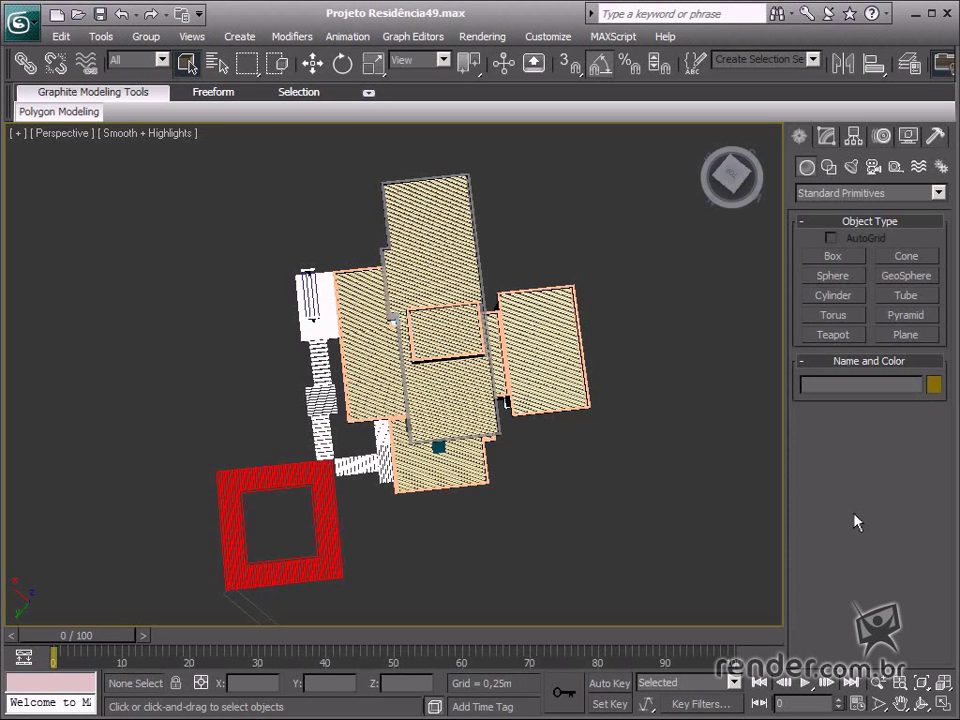
mouse_move(590, 520)
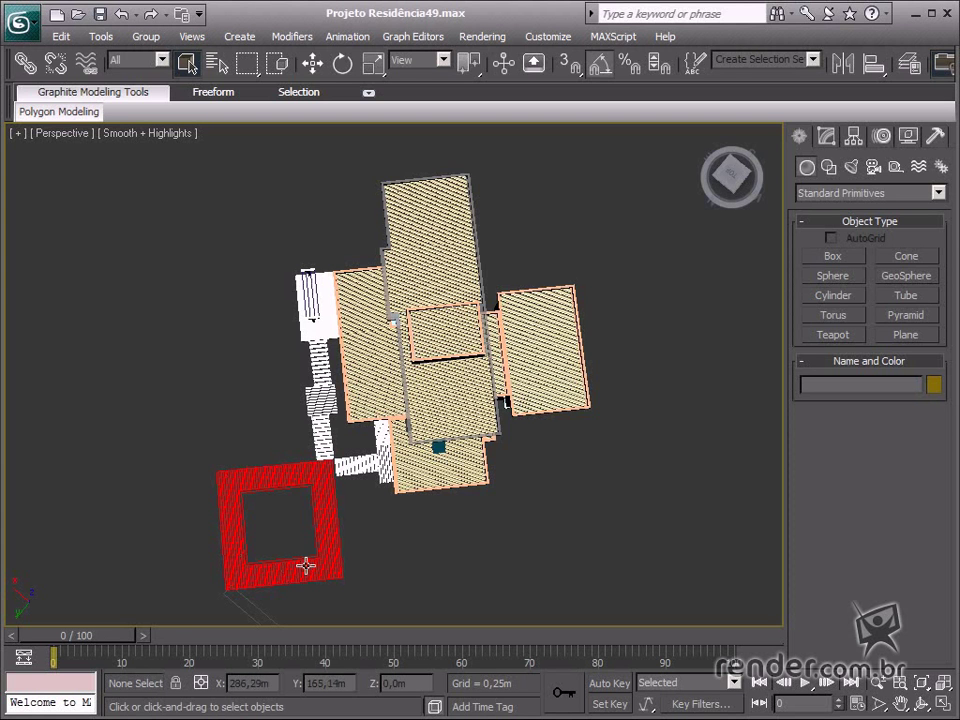
mouse_move(370, 588)
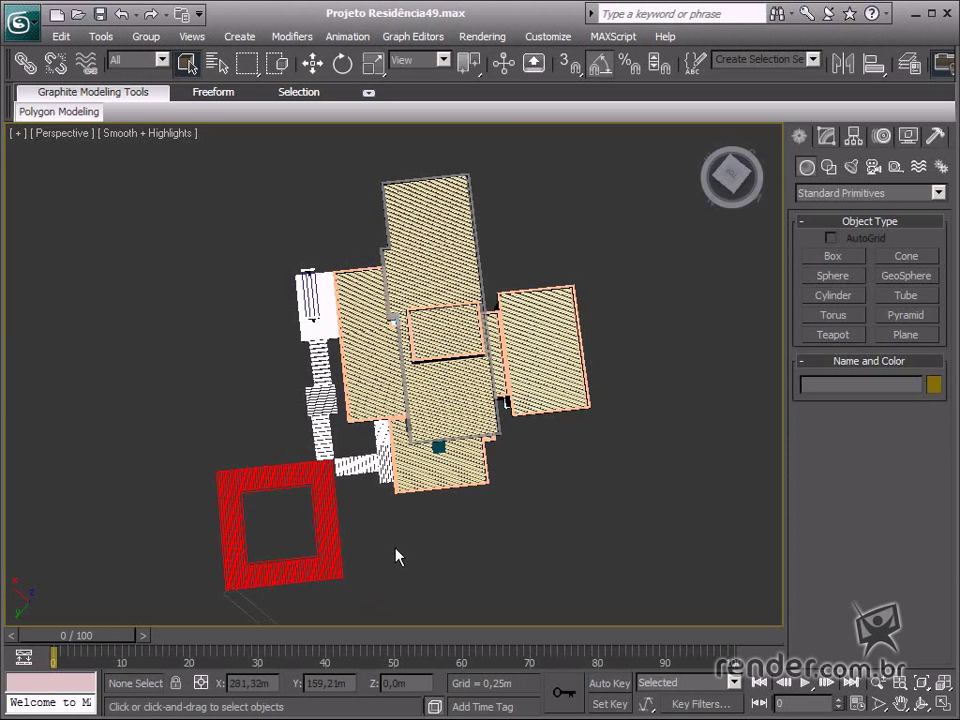
mouse_move(408, 556)
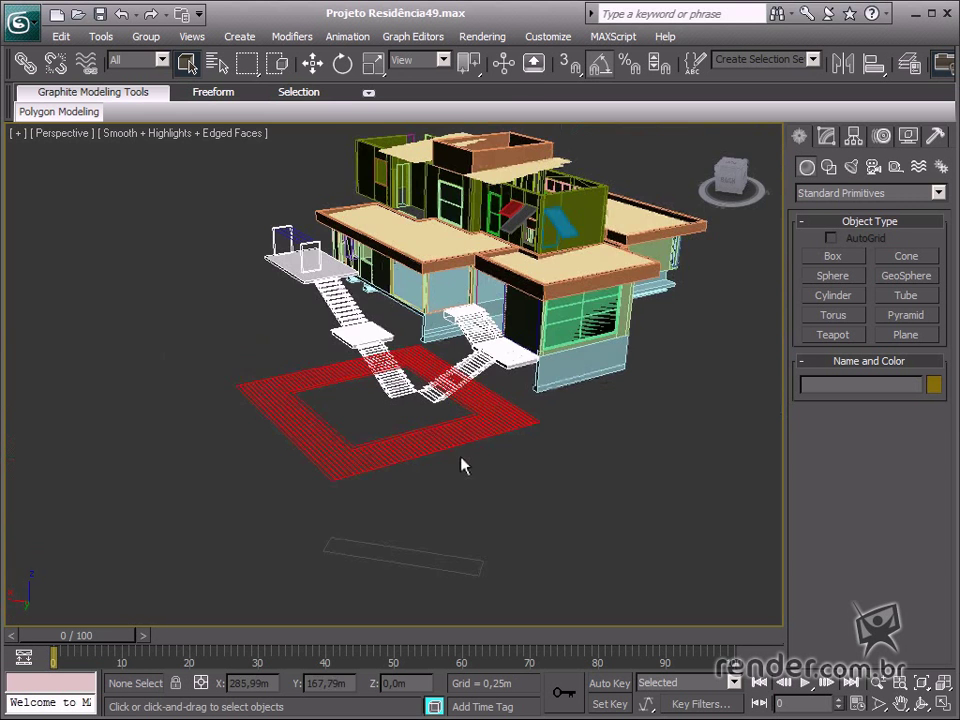
Orbit around the finished house model with its red pool outline before starting a new scene.
left_click_drag(464, 464, 436, 598)
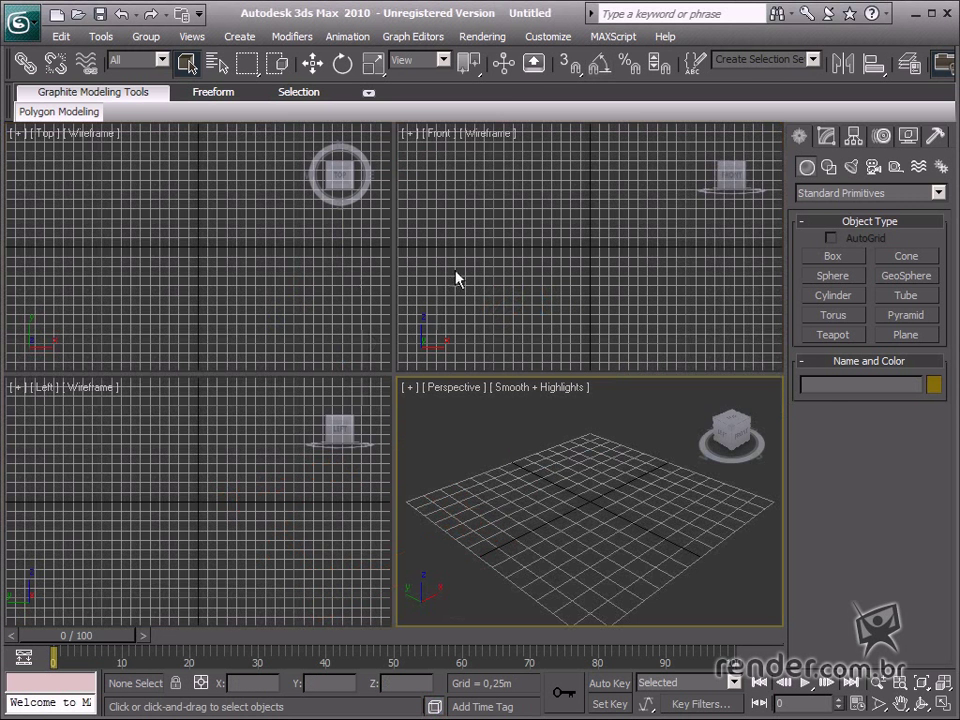
Create a green box primitive and convert it to an Editable Poly for the pool basin.
left_click(832, 256)
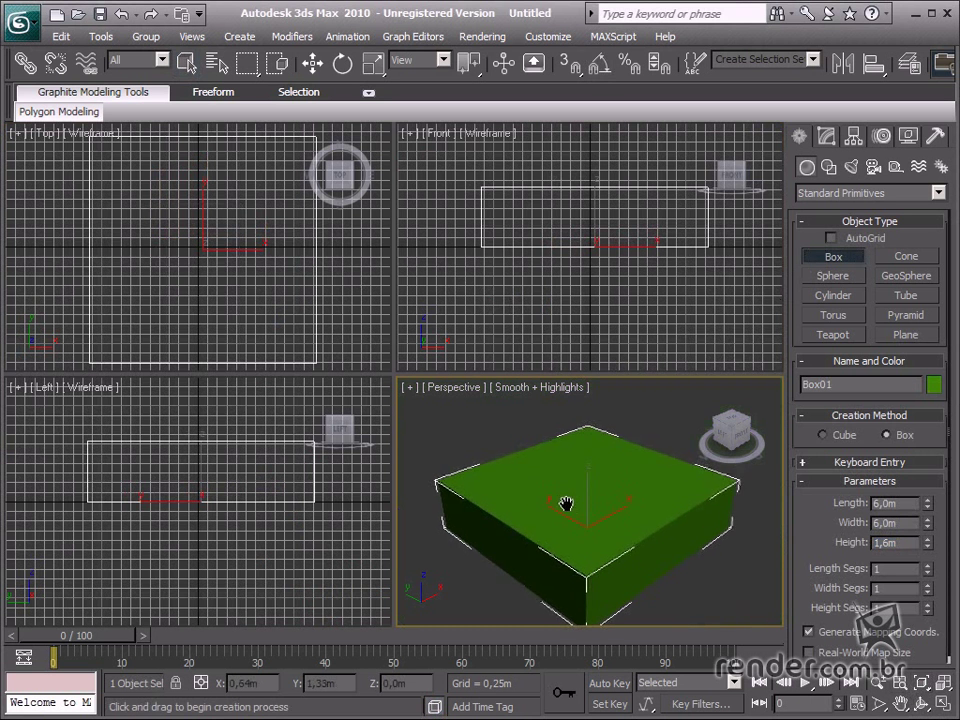
right_click(590, 500)
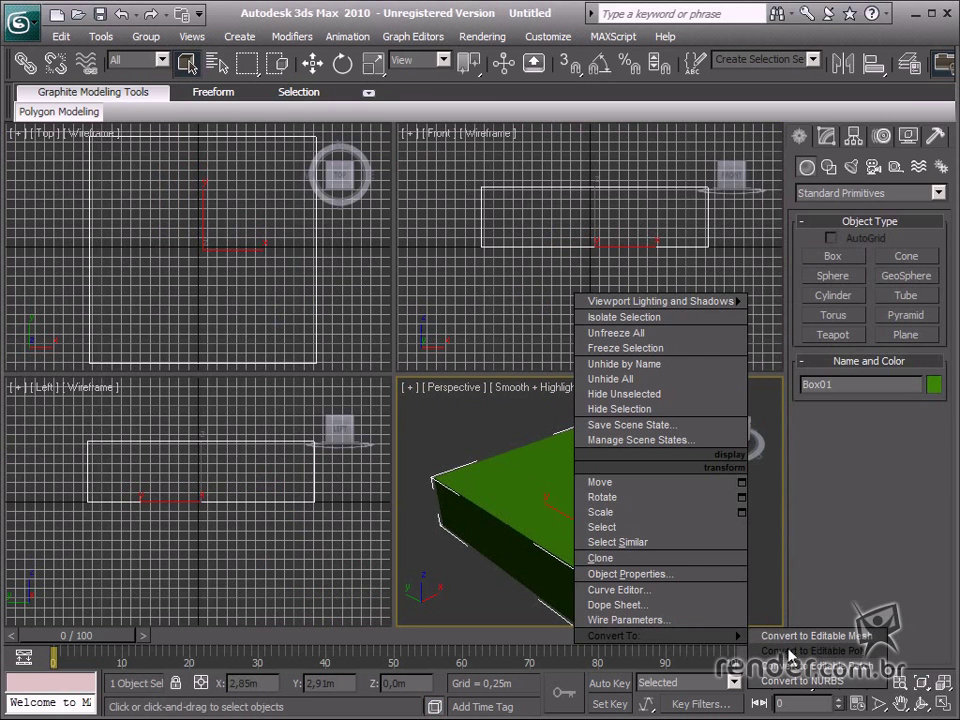
left_click(808, 652)
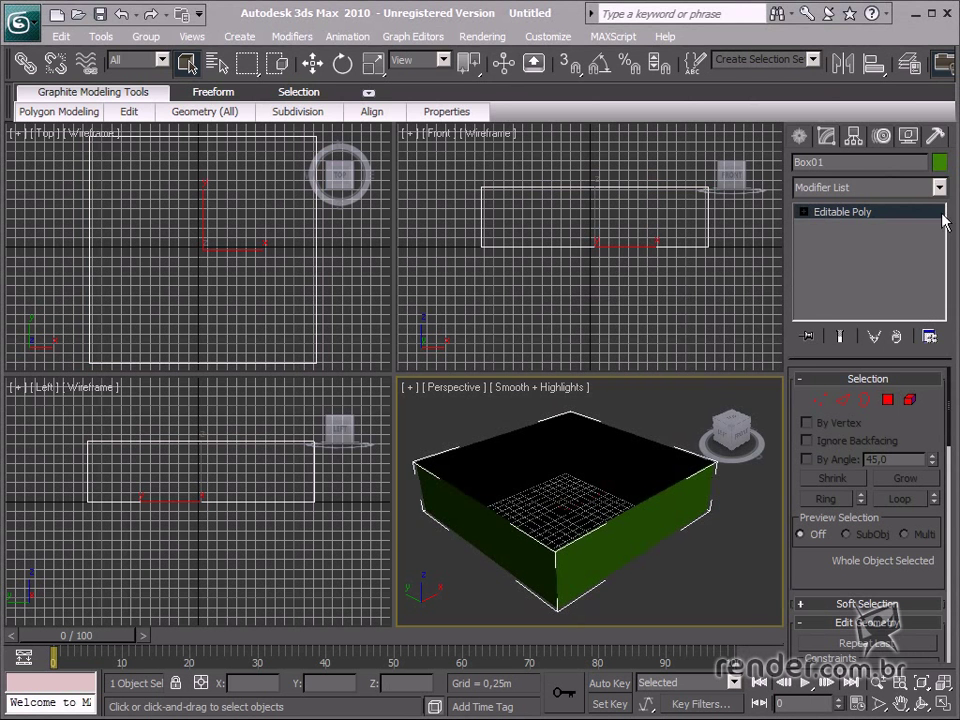
Add a Shell modifier to thicken the walls of the open pool box.
left_click(868, 188)
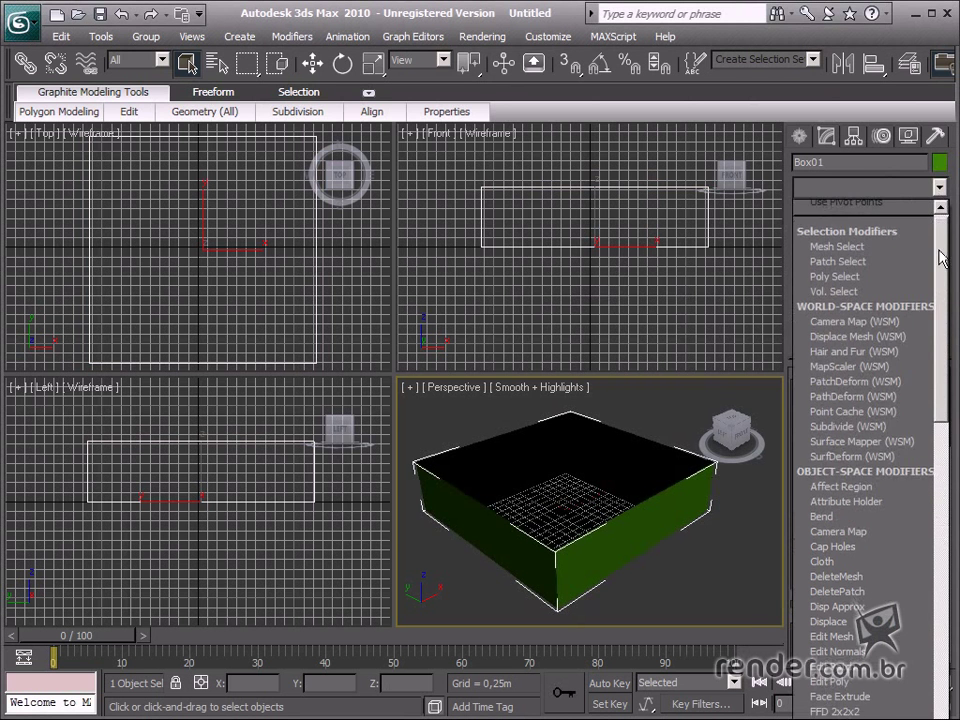
scroll("down", 3)
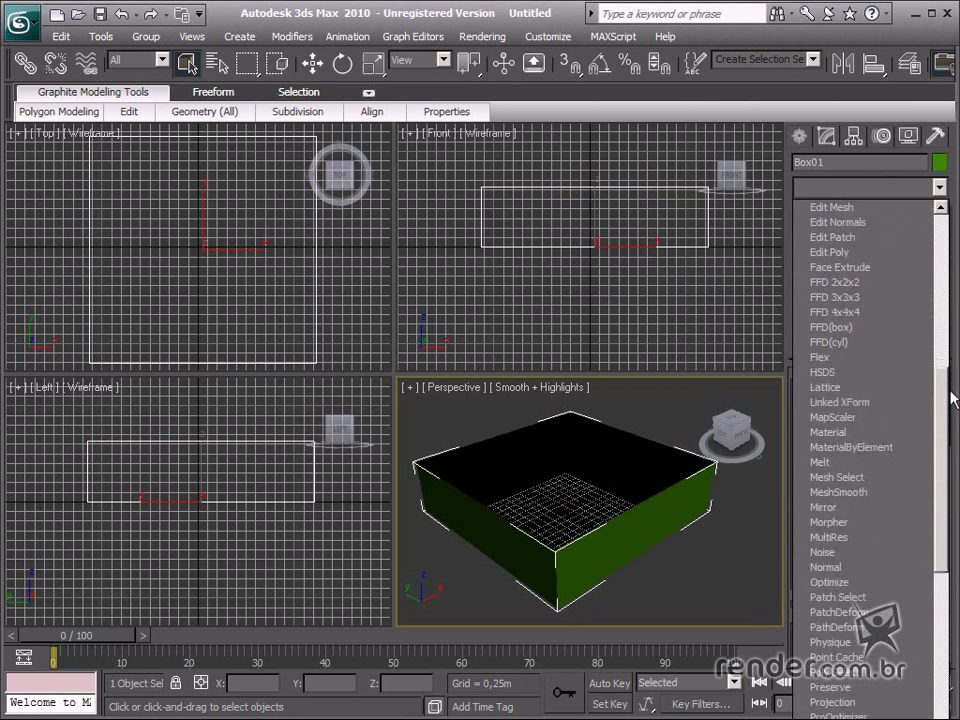
scroll("down", 3)
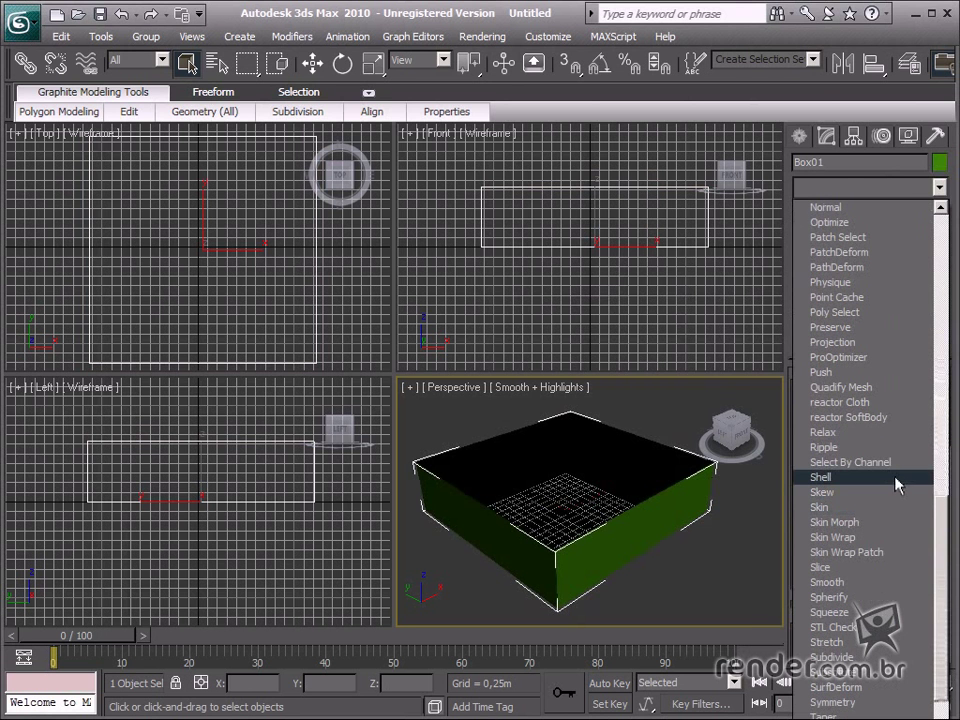
left_click(820, 476)
type("Piscina")
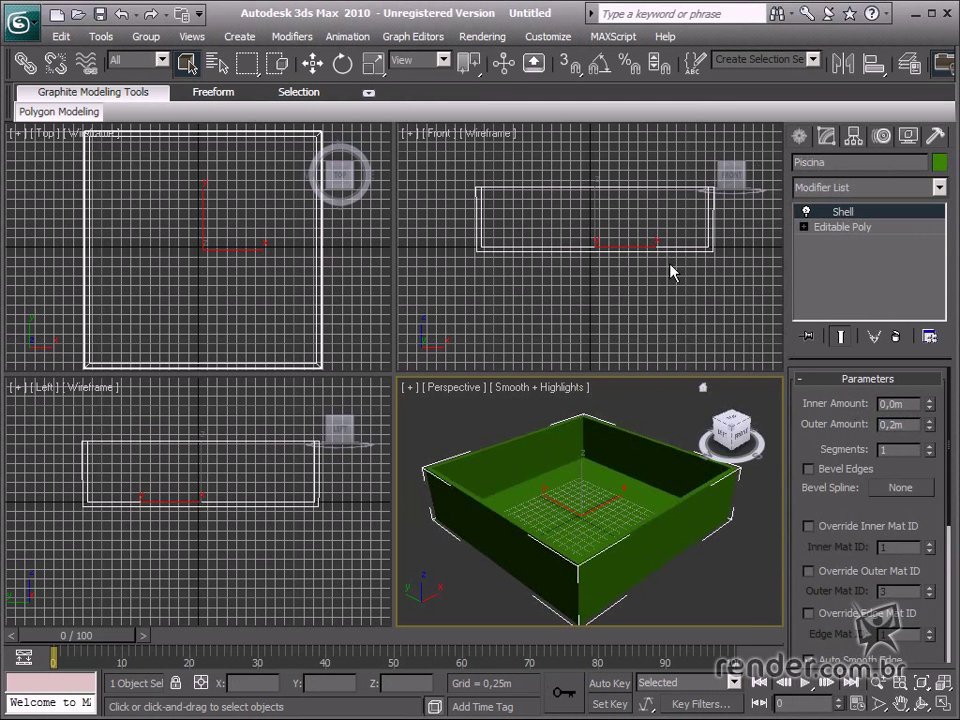
Maximize the Perspective view and orbit to inspect the pool's wall thickness.
key("alt+w")
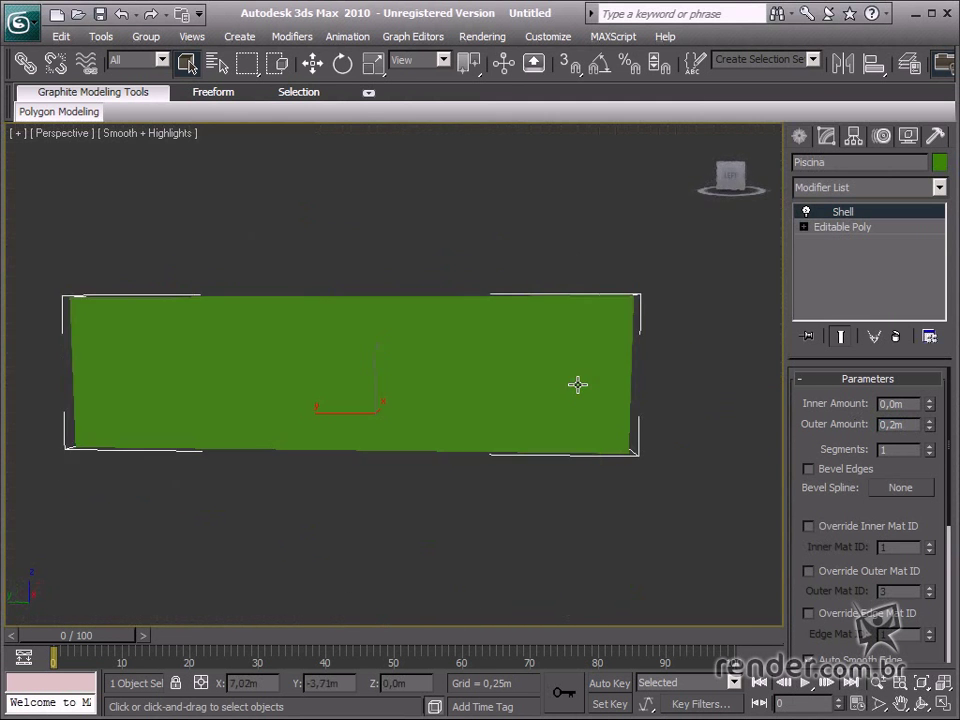
left_click_drag(578, 384, 434, 440)
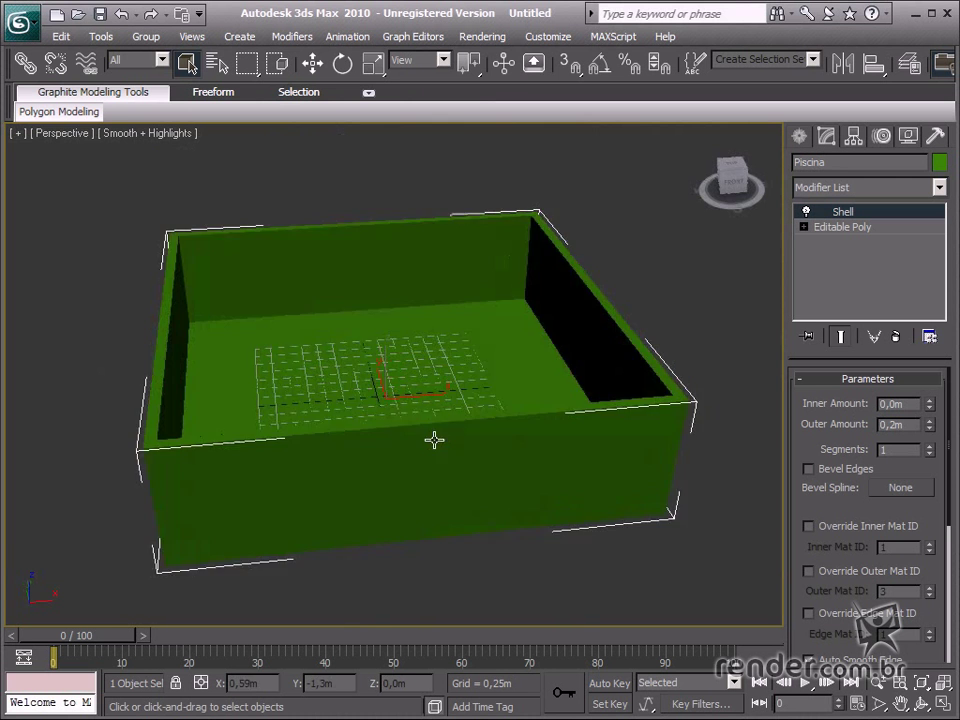
left_click_drag(436, 440, 720, 548)
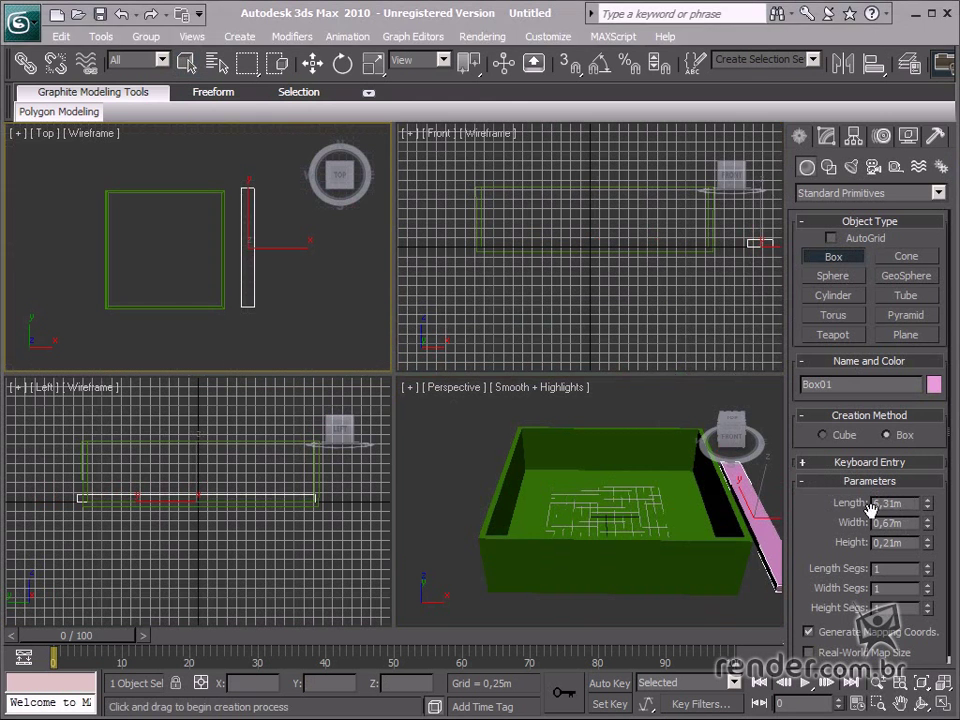
Give the plank box Length 10 and Height 0,05, then select it for moving.
type("10,0m")
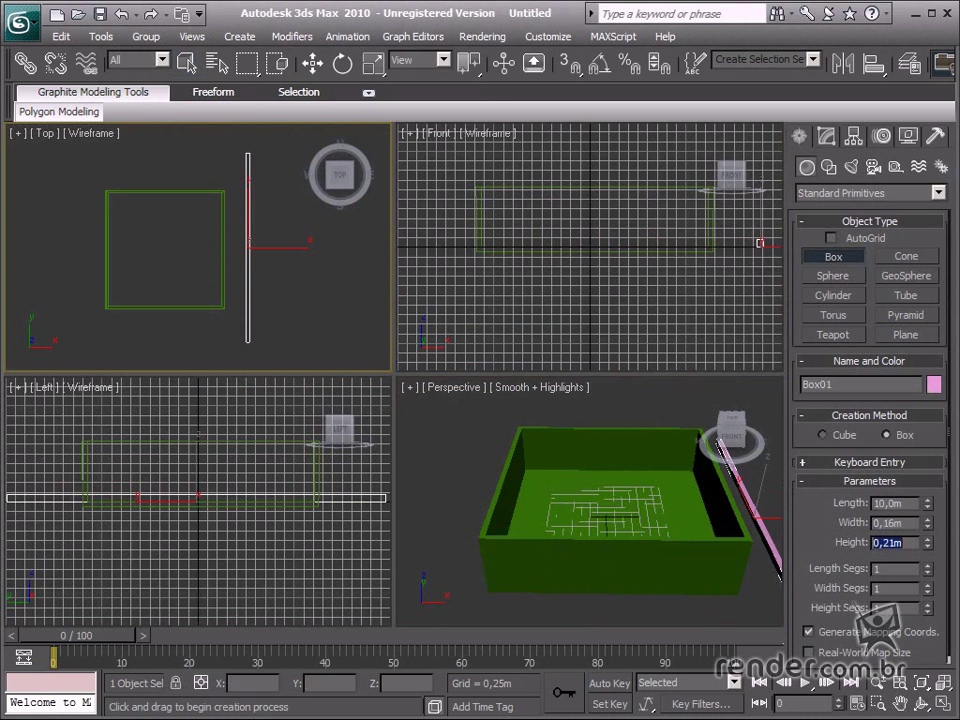
type("0,05")
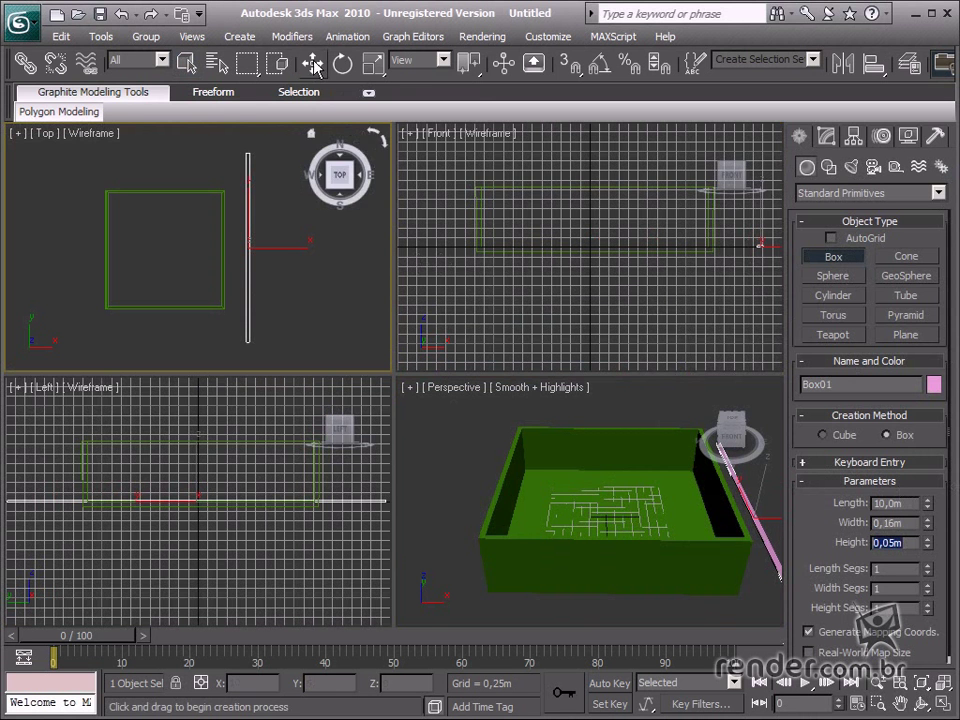
left_click(312, 62)
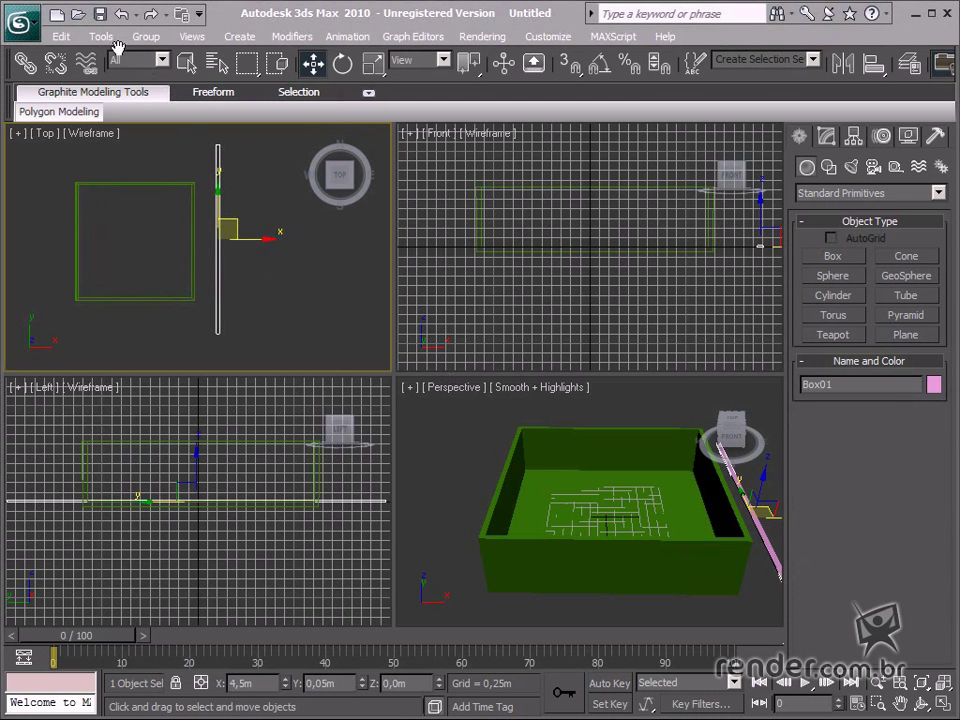
left_click(100, 36)
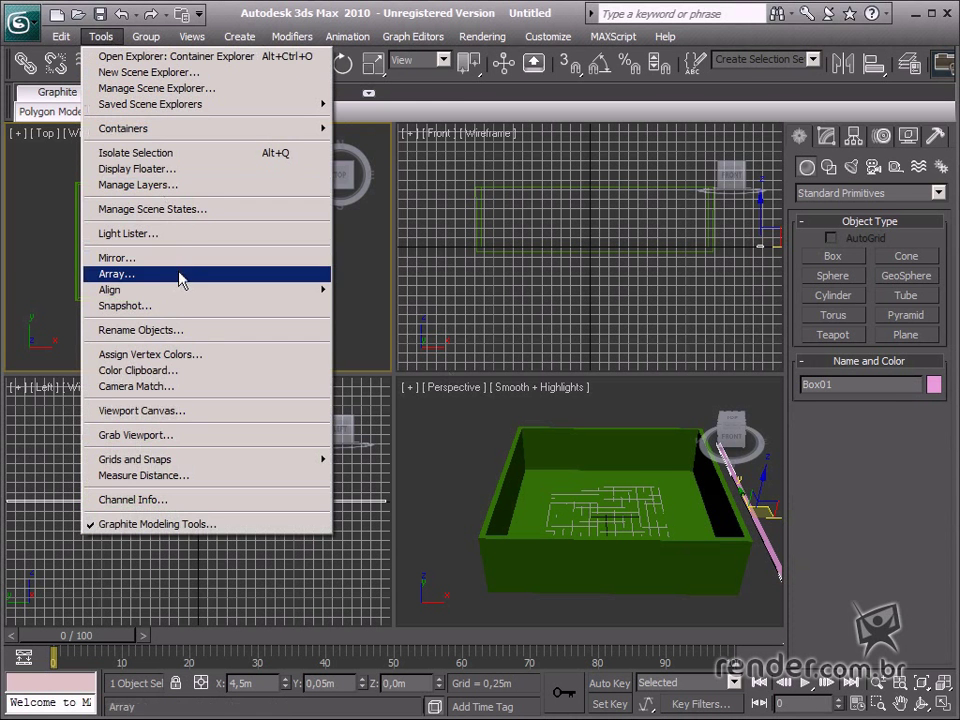
Array the plank with 0,21 m X spacing and Count 49 as instances to form the deck.
left_click(116, 272)
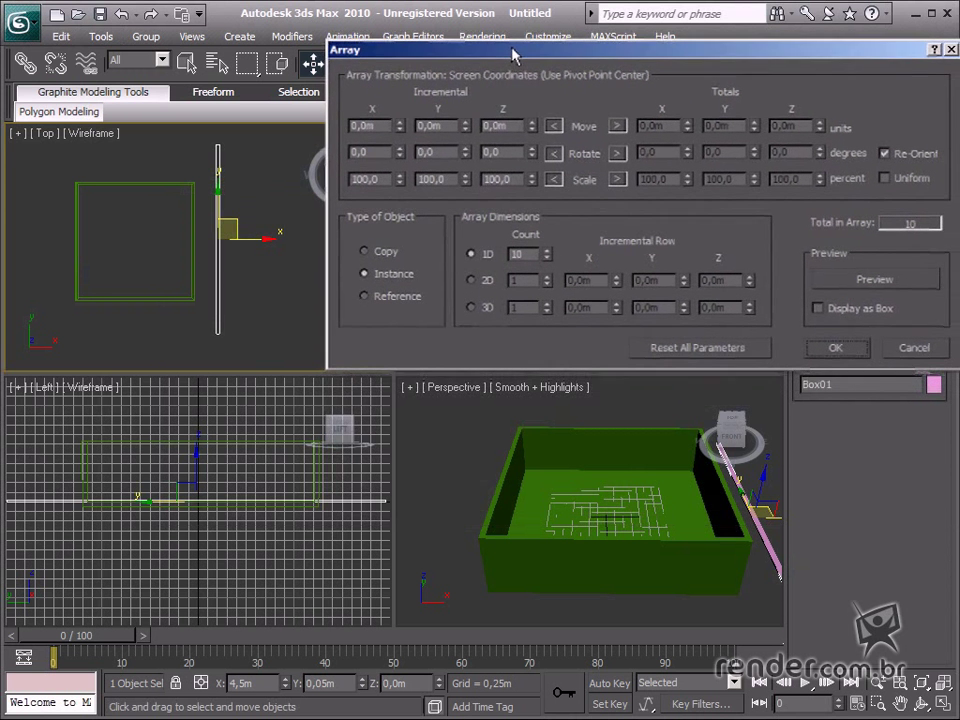
left_click(868, 276)
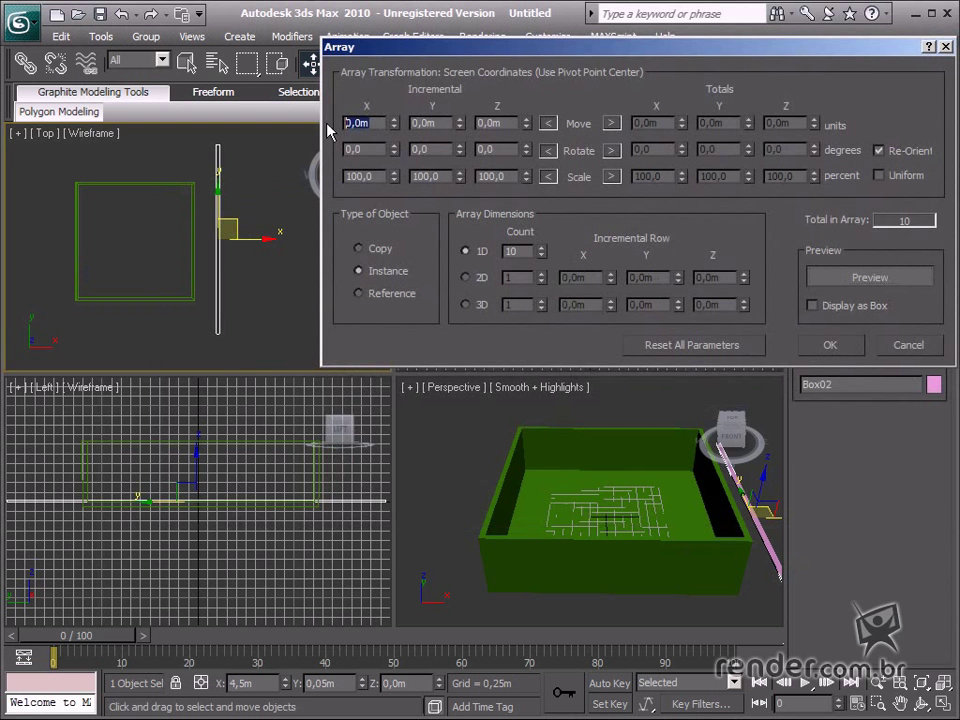
type("0,21")
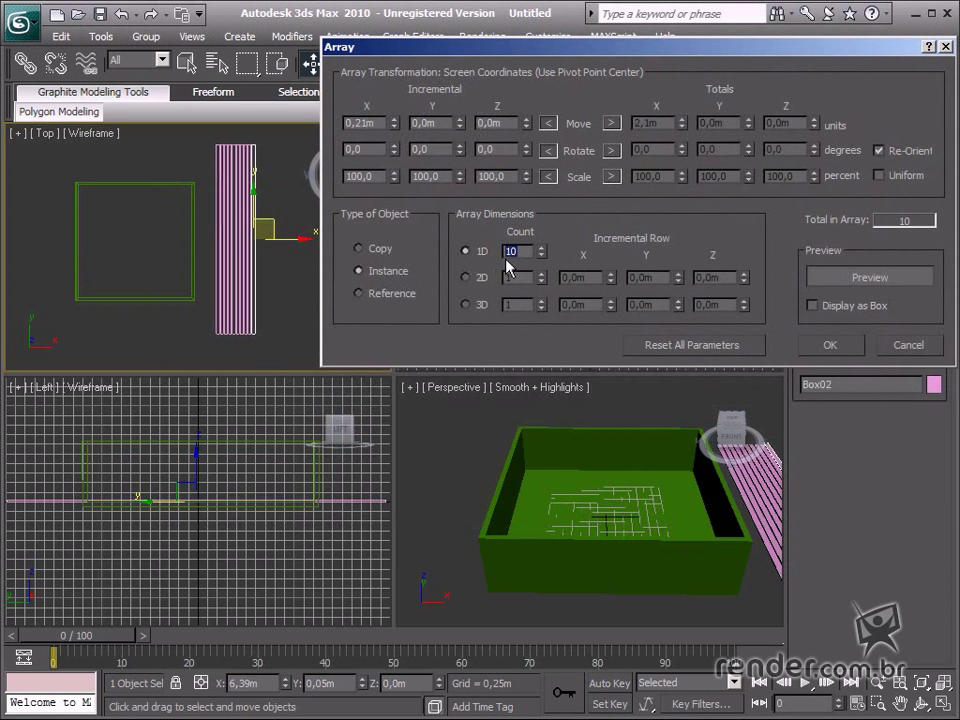
type("49")
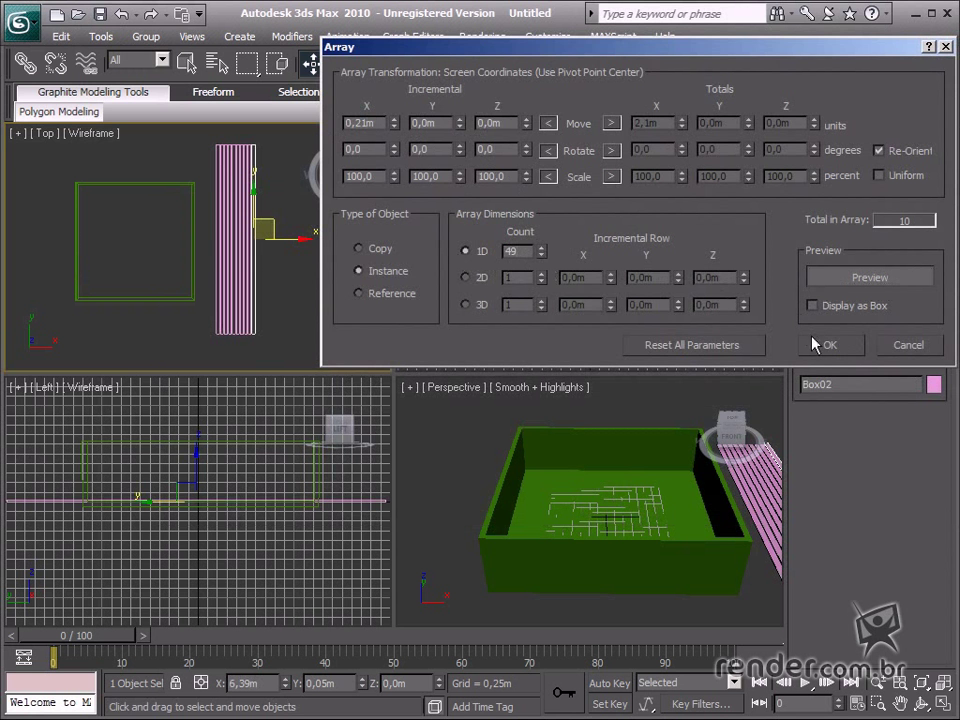
left_click(828, 344)
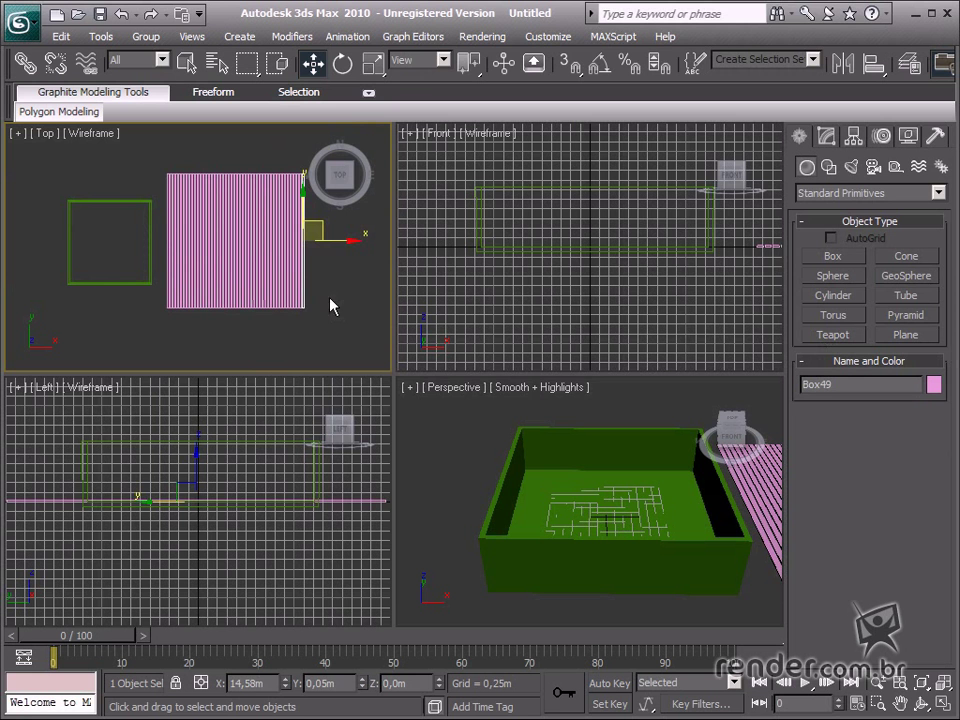
mouse_move(308, 308)
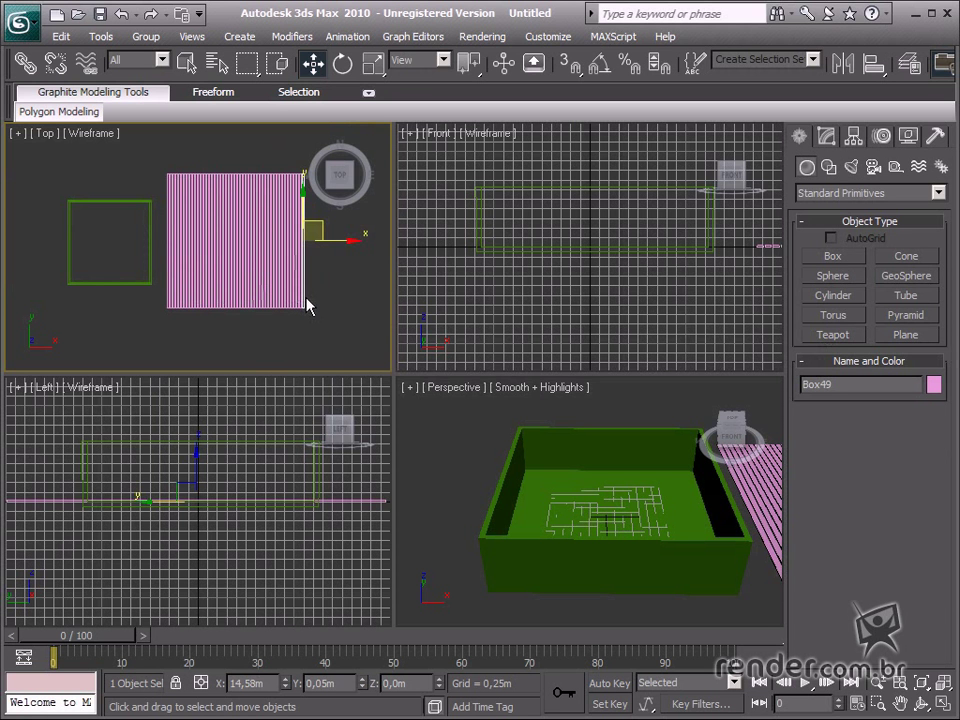
mouse_move(312, 308)
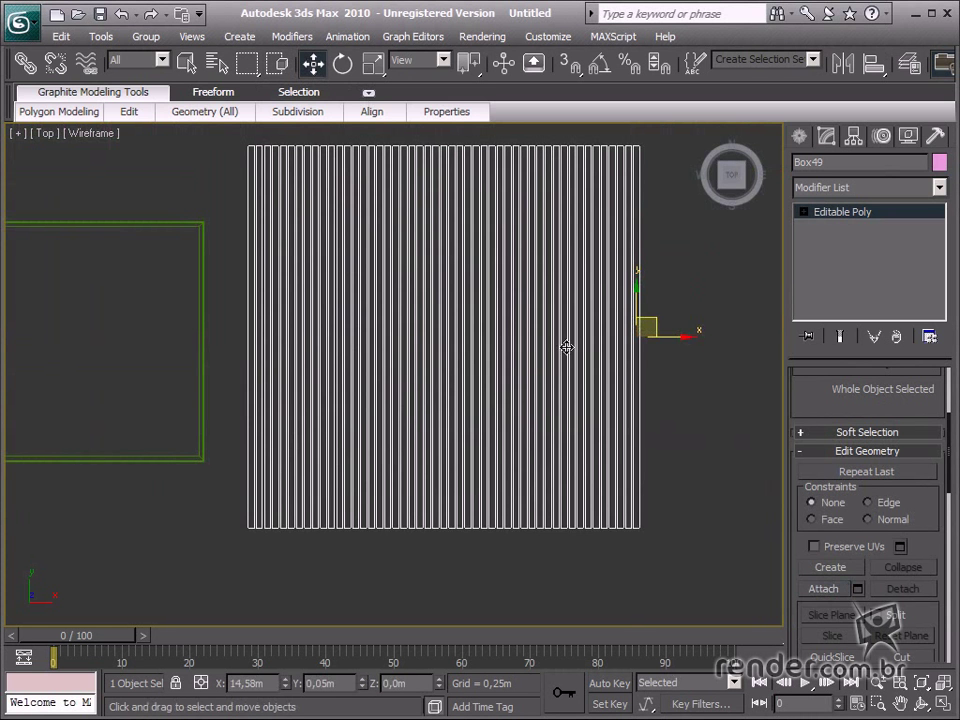
mouse_move(624, 392)
type("d")
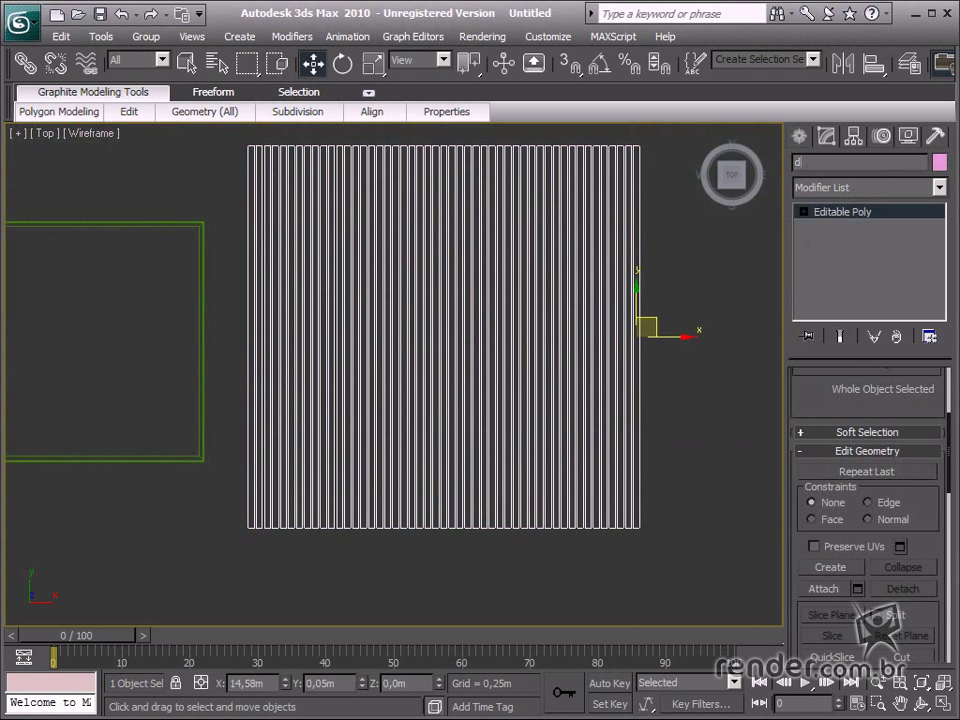
Rename the plank object 'deck', centre its pivot to the object and align it with the pool.
type("eck")
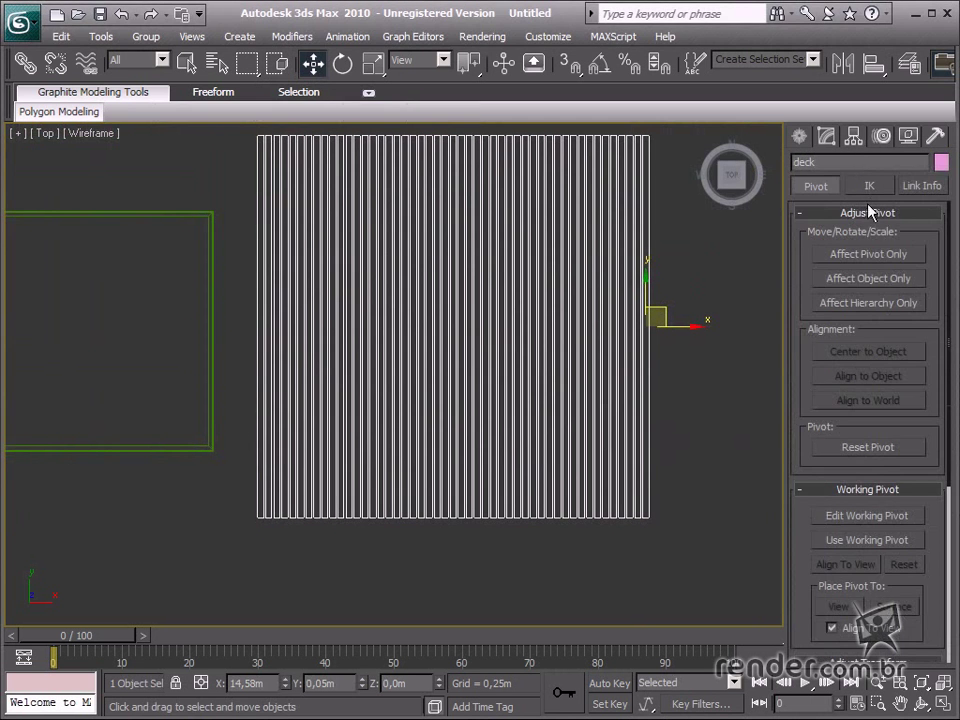
left_click(868, 252)
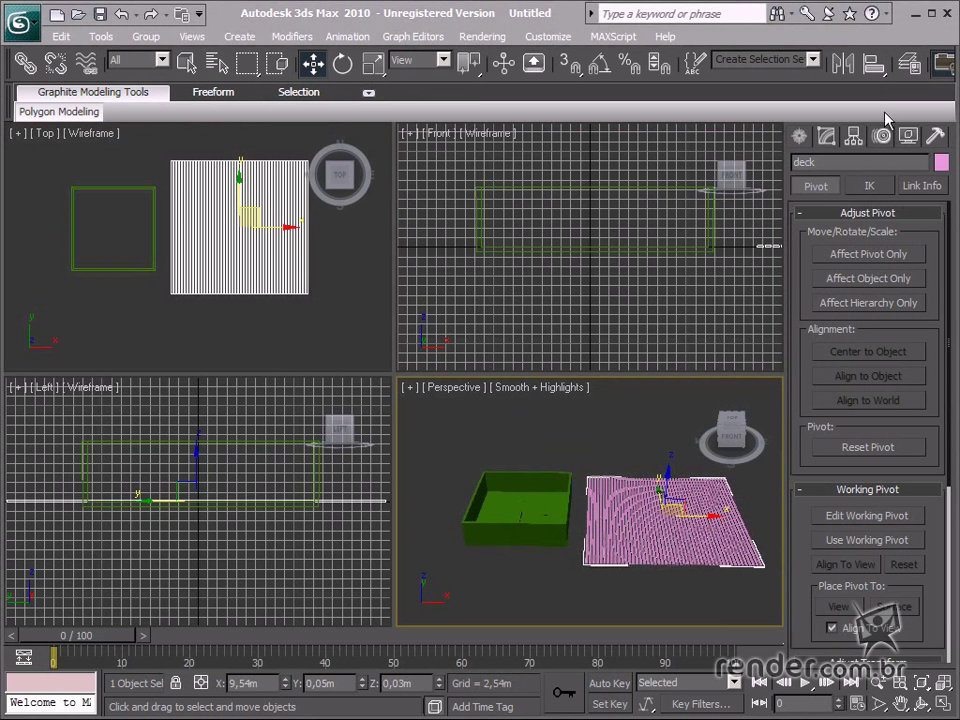
mouse_move(872, 62)
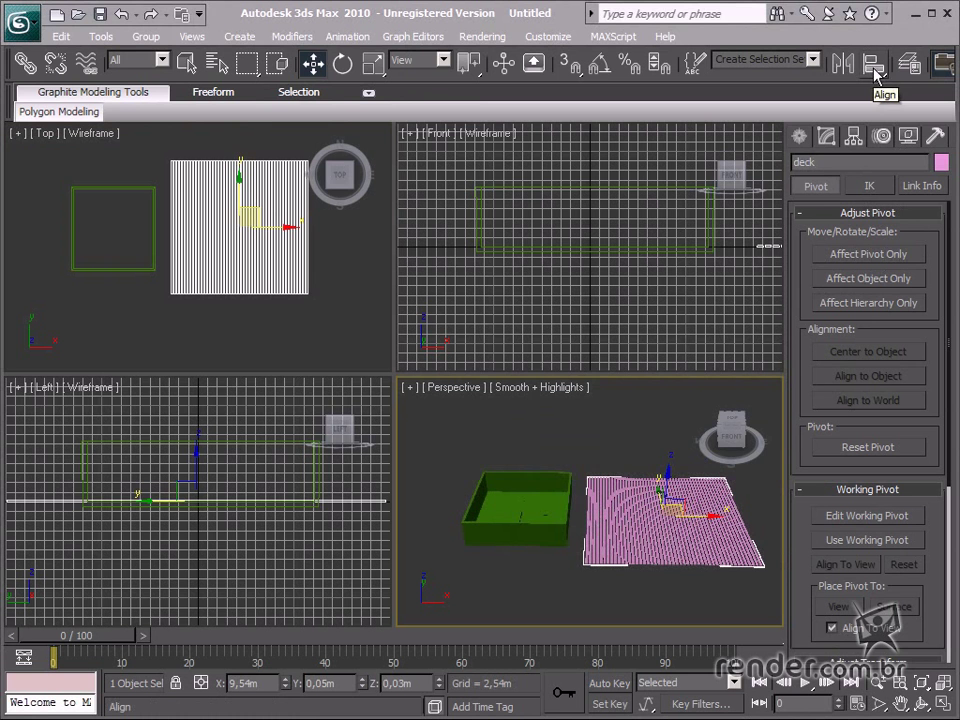
left_click(872, 62)
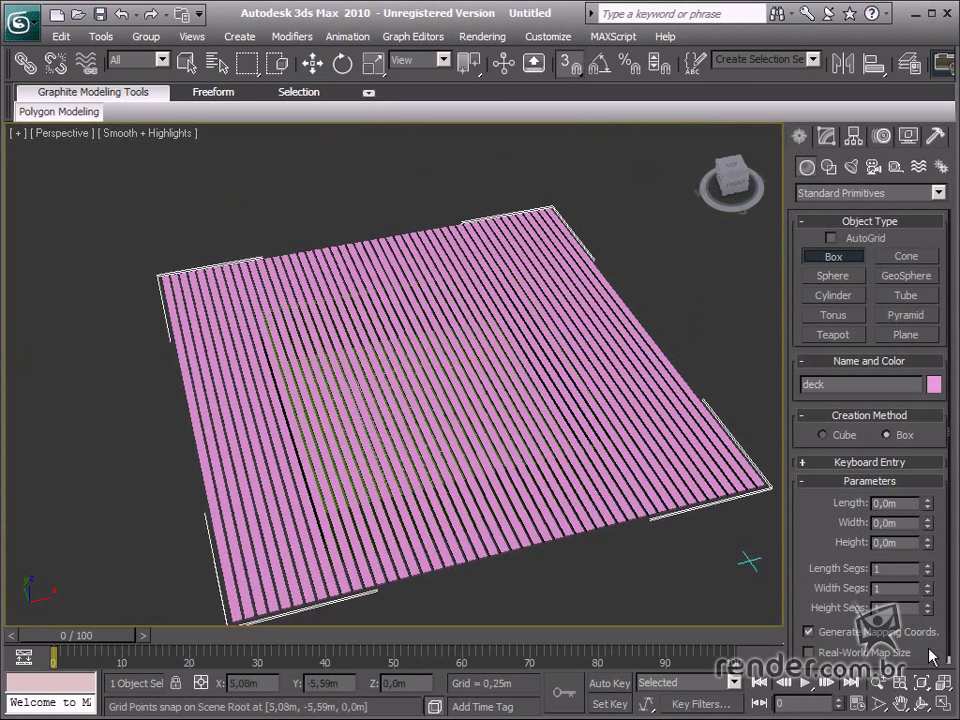
mouse_move(250, 310)
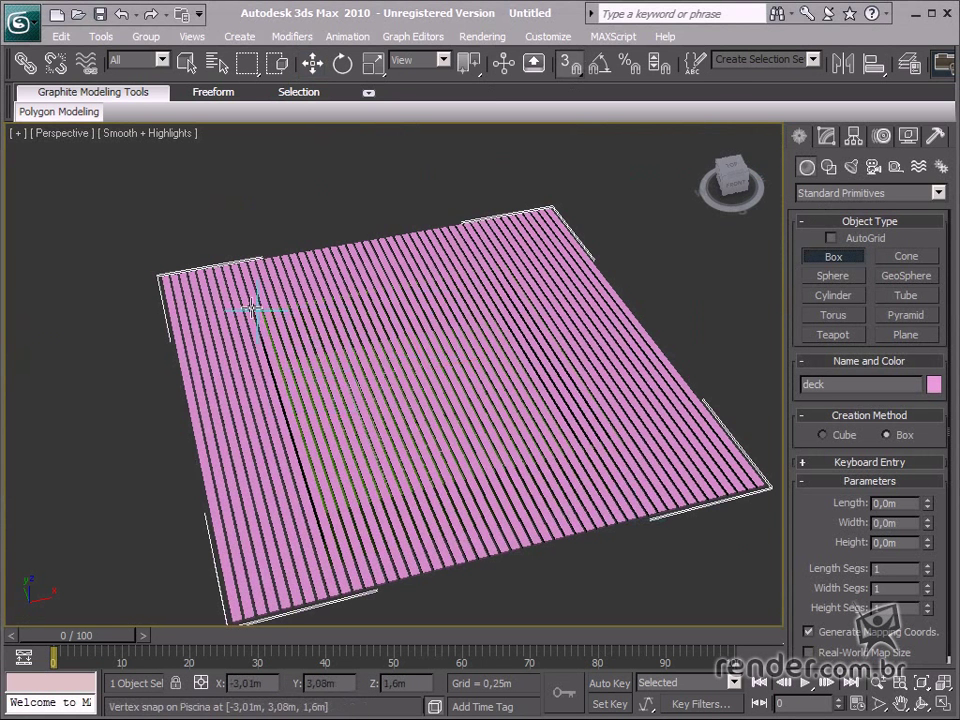
Drag a square box over the centre of the deck as the cutout shape.
left_click_drag(250, 310, 444, 396)
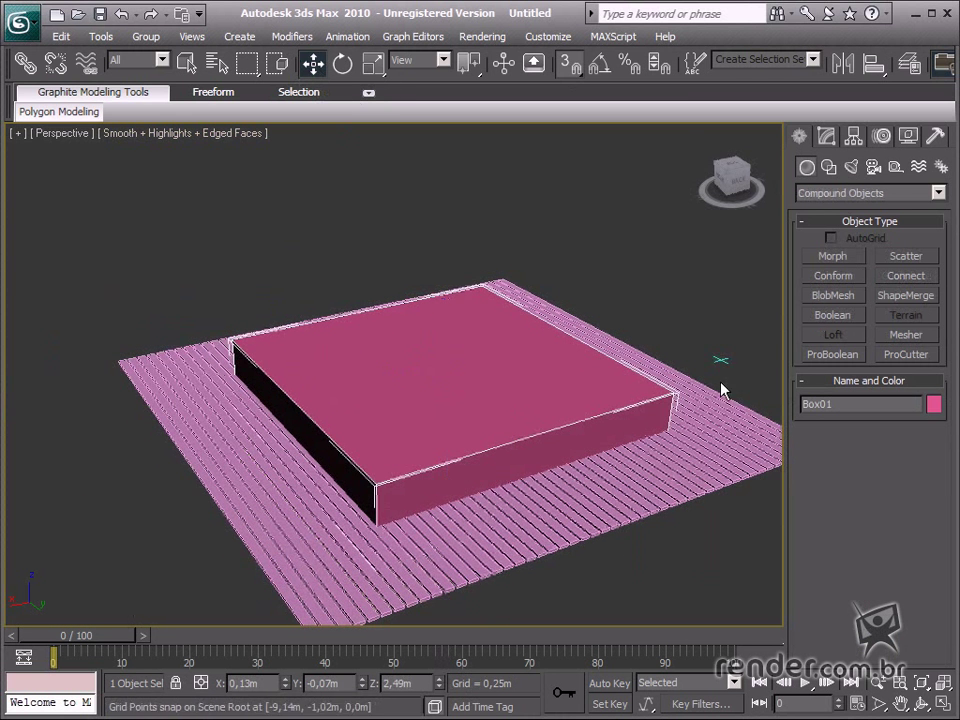
Make the deck a ProBoolean compound and pick the square box to subtract a hole revealing the pool.
left_click(832, 354)
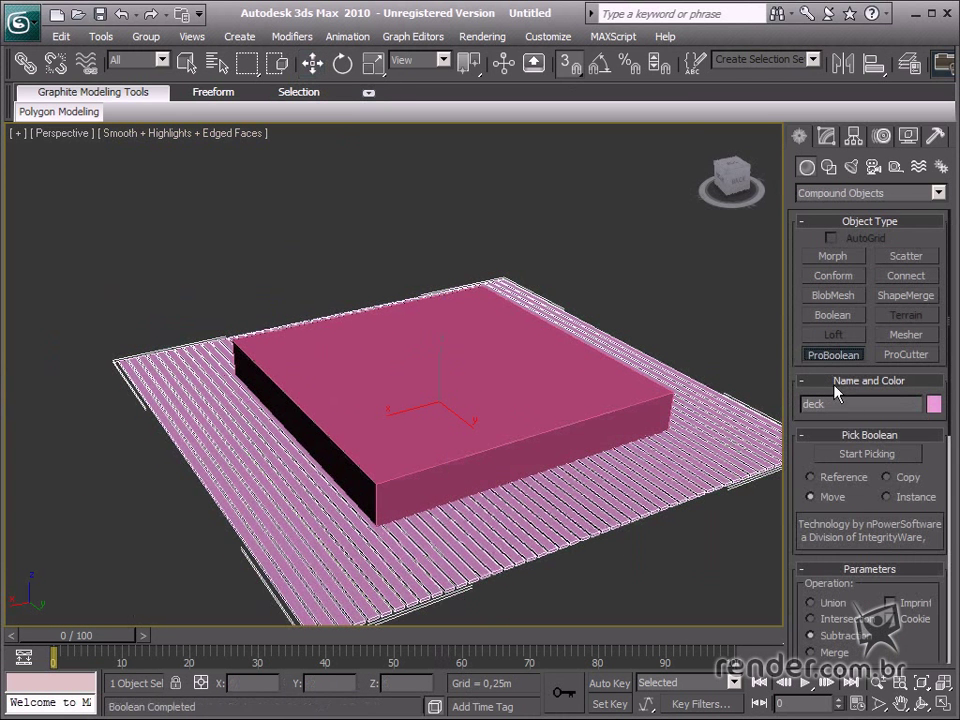
left_click(866, 452)
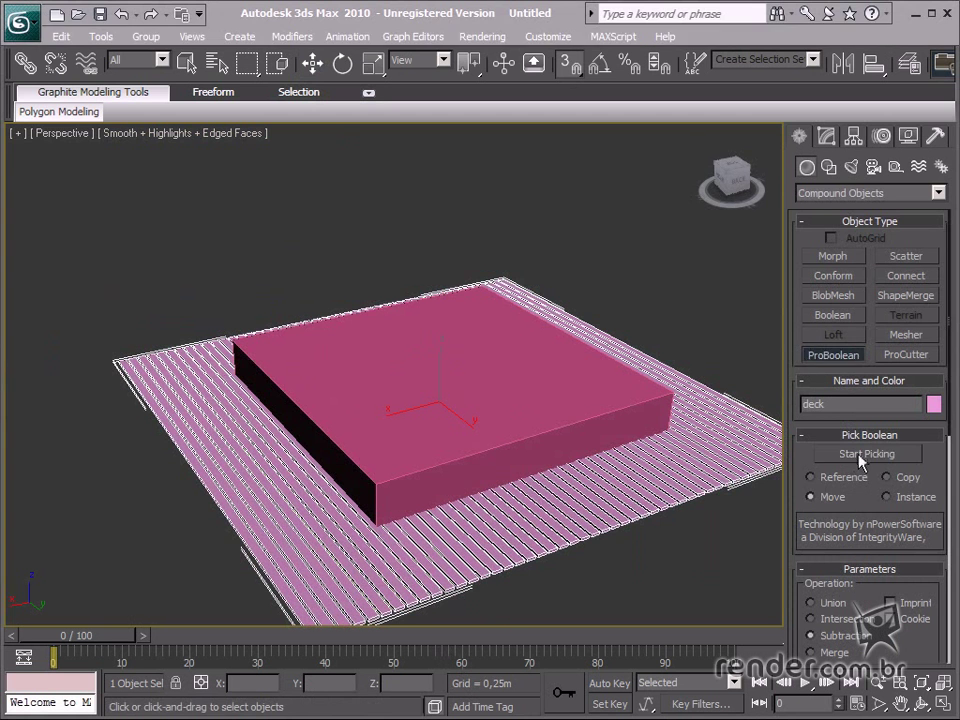
left_click(868, 452)
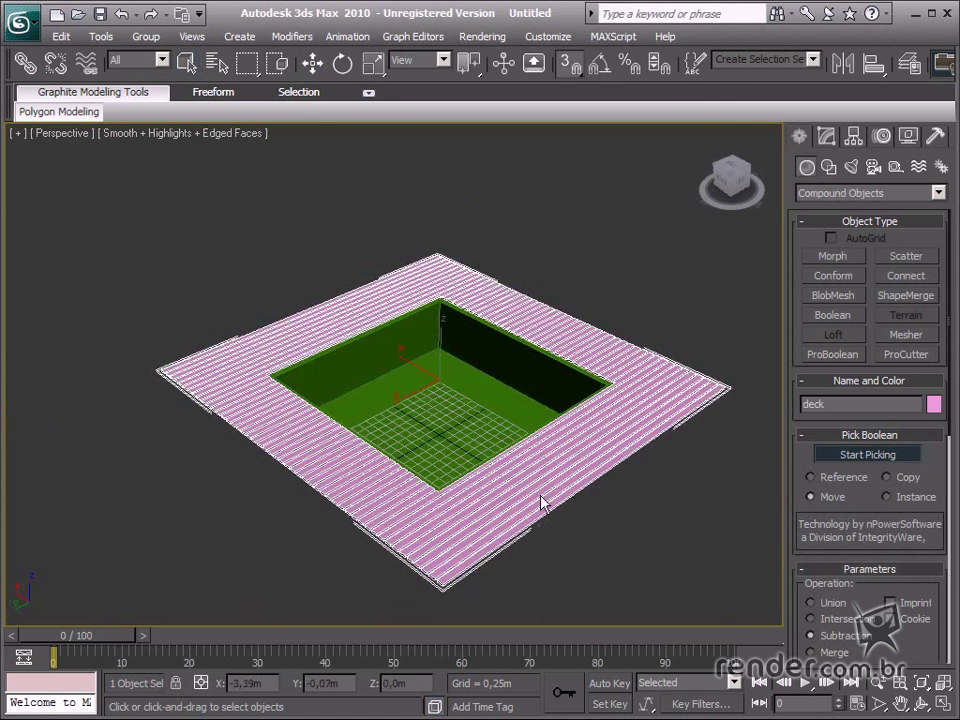
left_click_drag(540, 504, 486, 458)
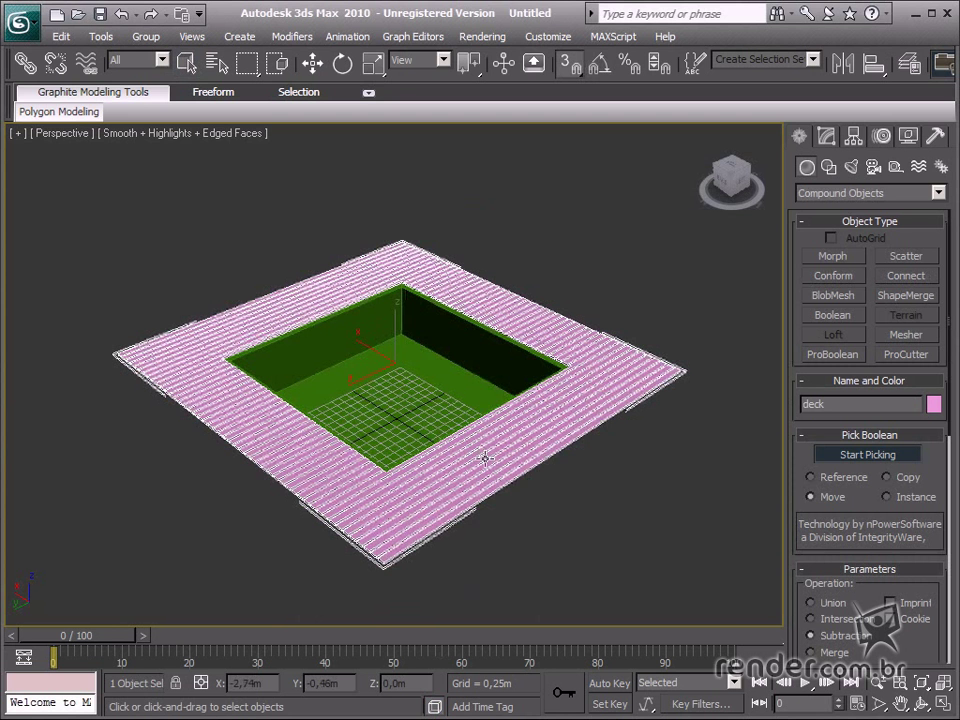